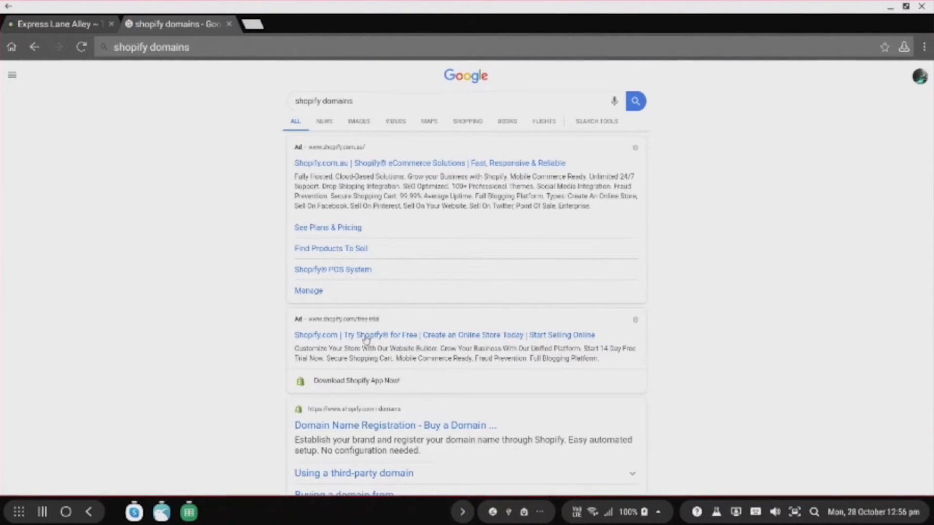
Reach Shopify's domain registration page and enter 'Top Products' as the search query.
left_click(395, 426)
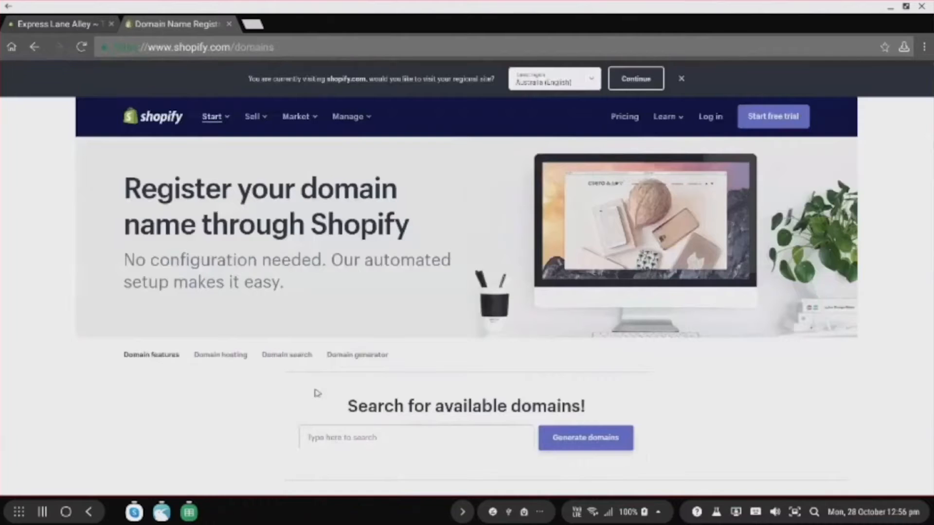
mouse_move(340, 424)
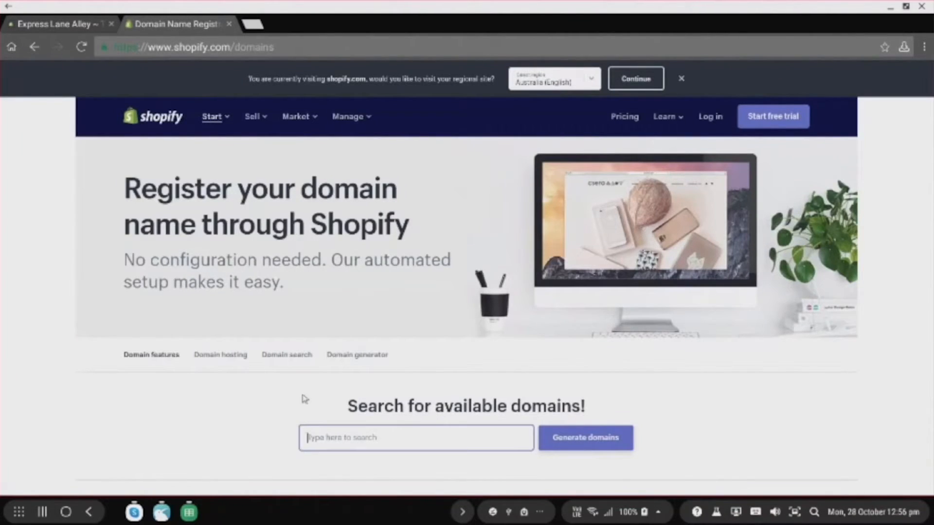
type("Top Products")
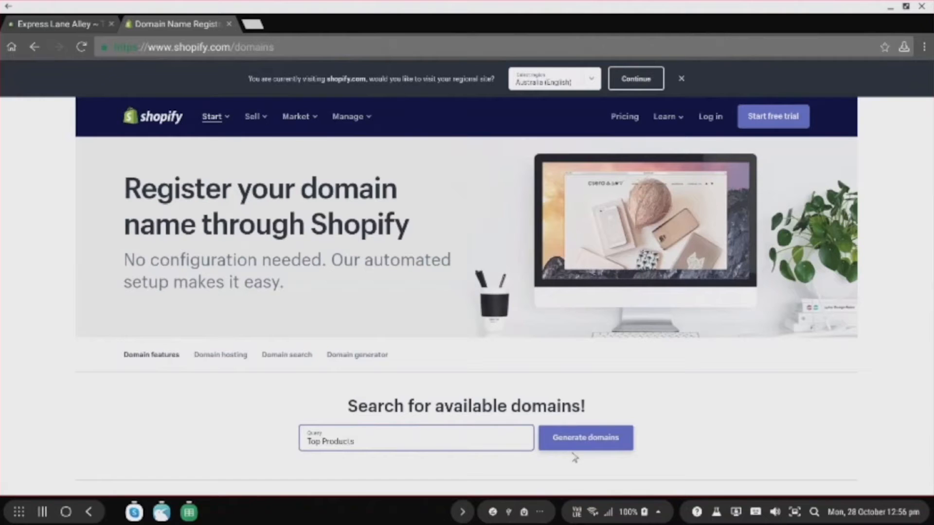
Generate domain suggestions for 'Top Products' and review their availability and yearly prices.
left_click(585, 437)
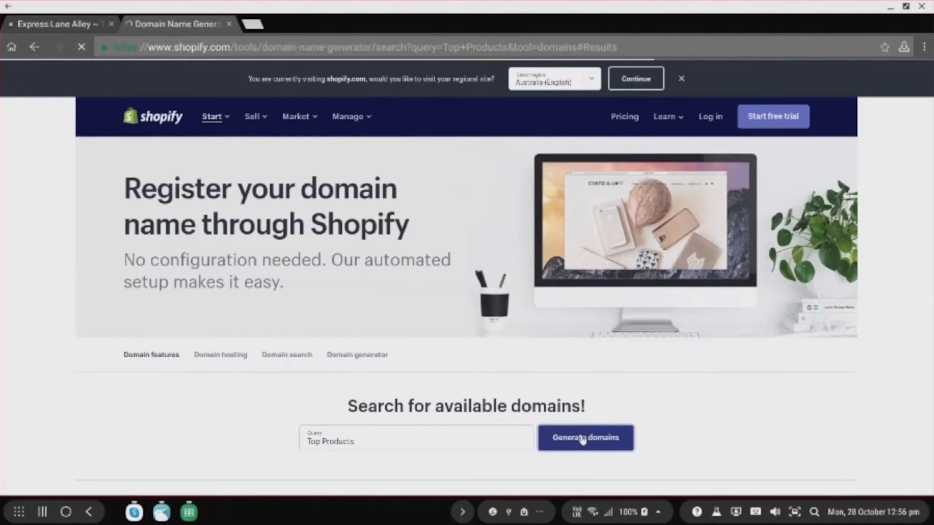
left_click(586, 437)
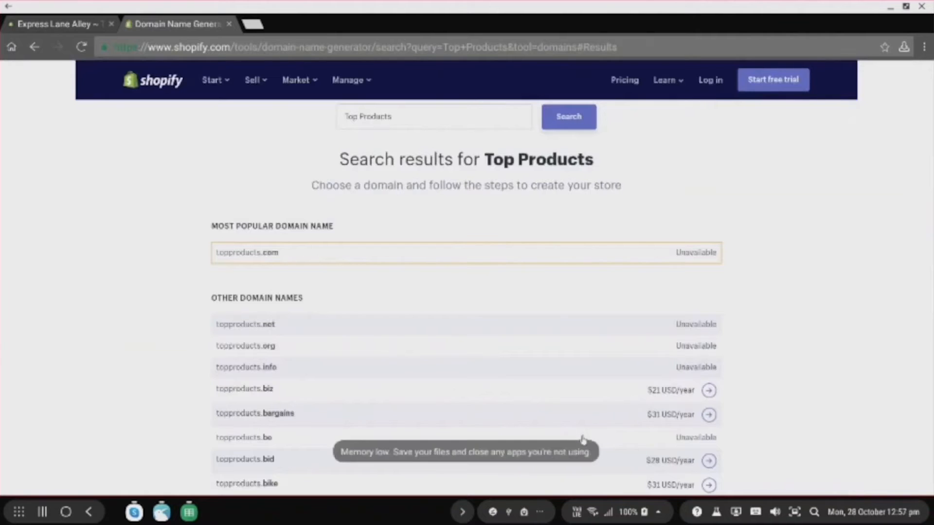
scroll("down", 3)
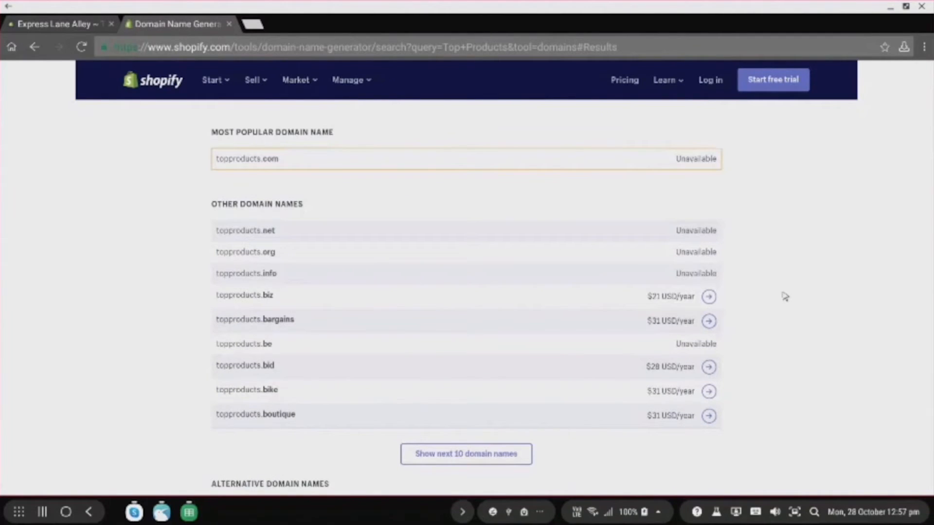